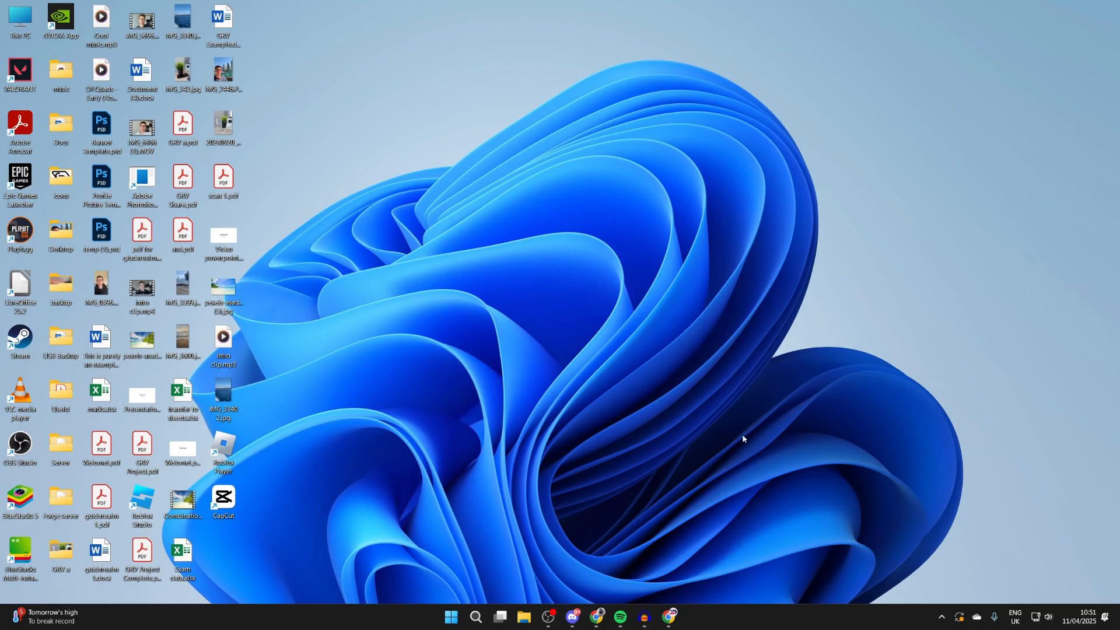
- Search Google in Chrome for 'nvidia drivers' using the search suggestion
{"action": "left_click", "coordinate": [669, 620]}
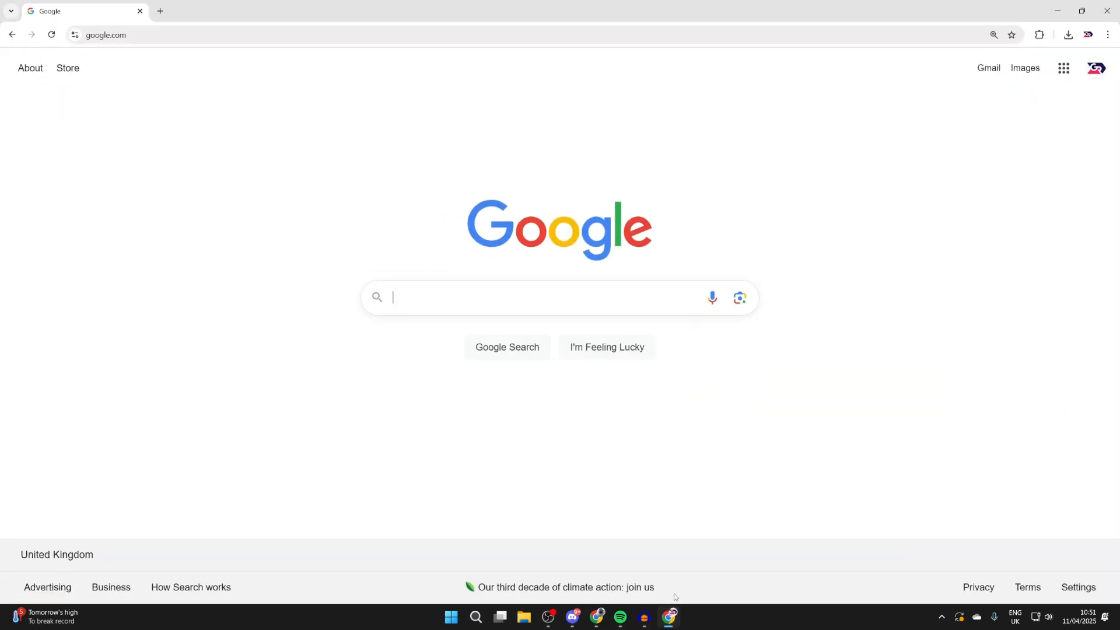
{"action": "type", "text": "n"}
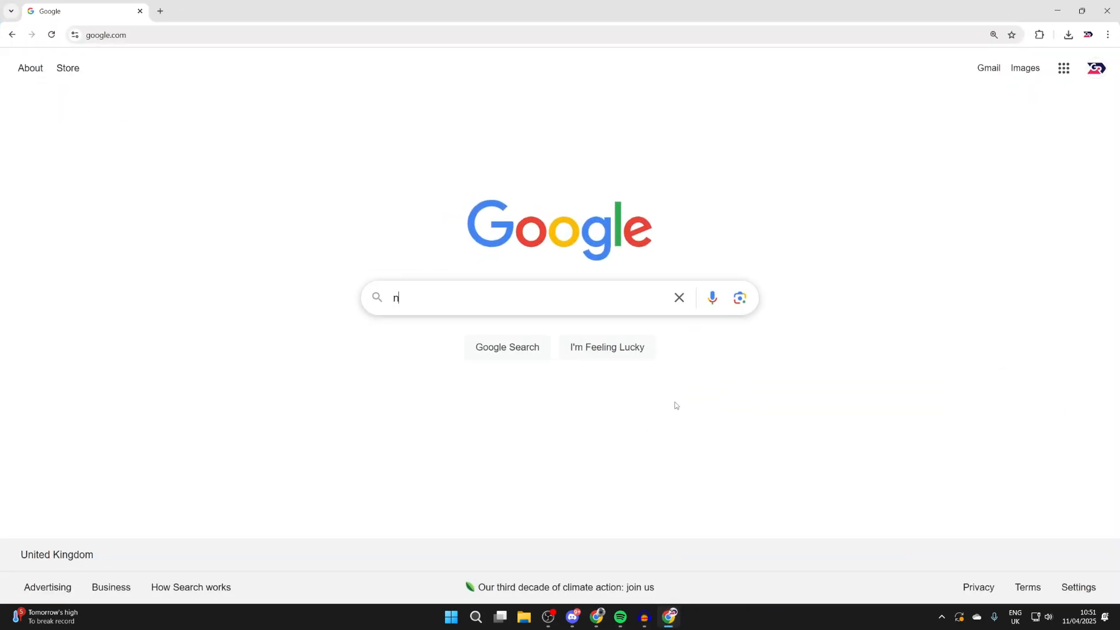
{"action": "type", "text": "vidia driver"}
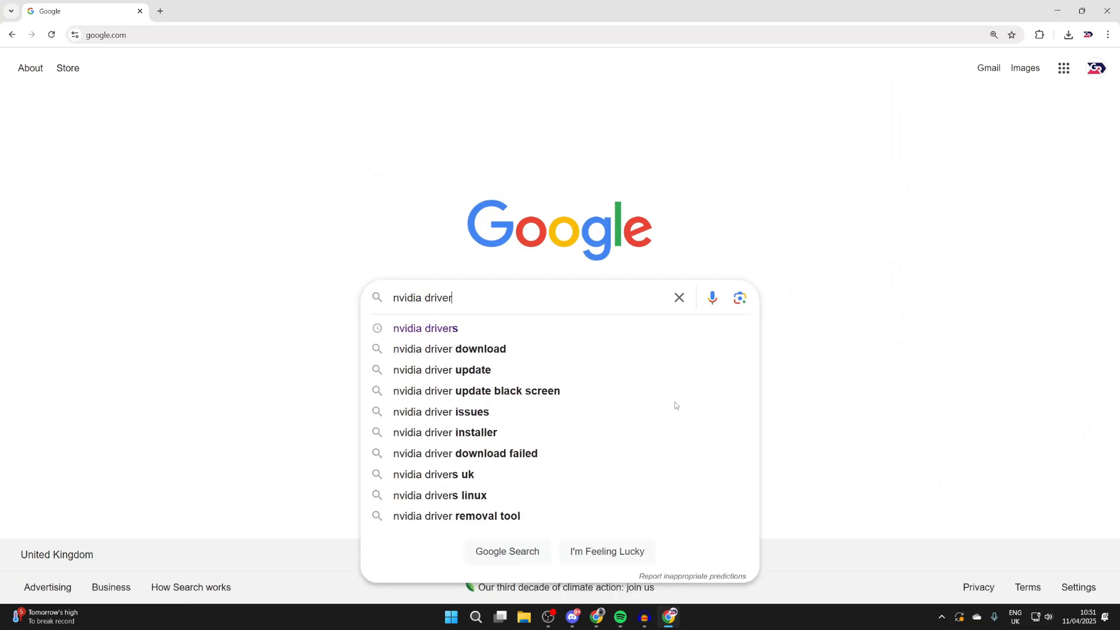
{"action": "left_click", "coordinate": [425, 328]}
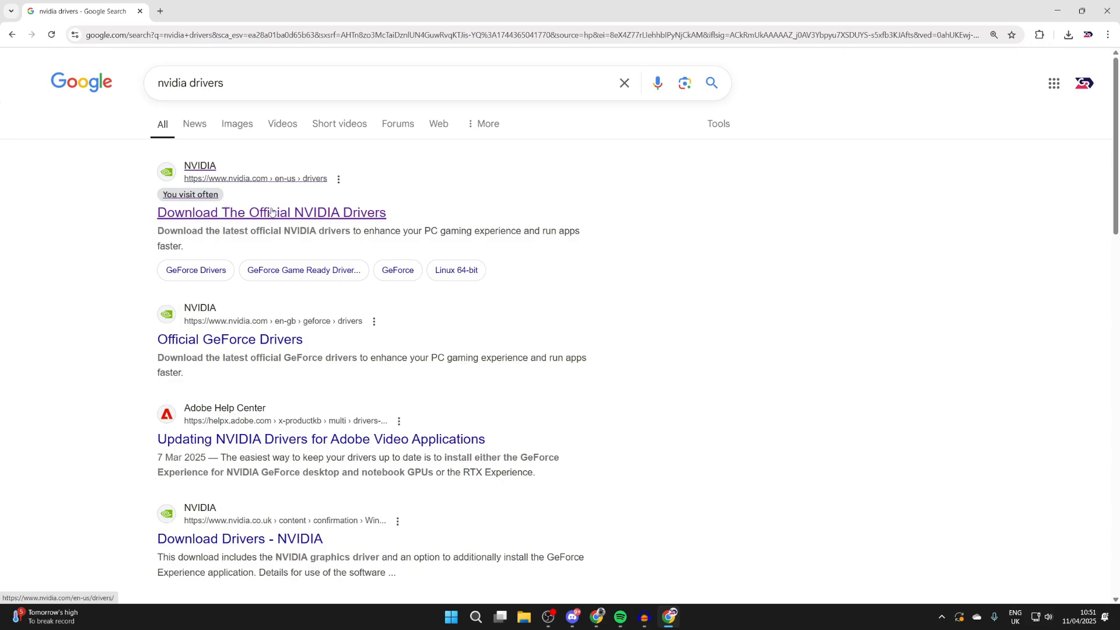
- Open the official NVIDIA drivers page, then its Gamers / Creators NVIDIA App page
{"action": "left_click", "coordinate": [271, 212]}
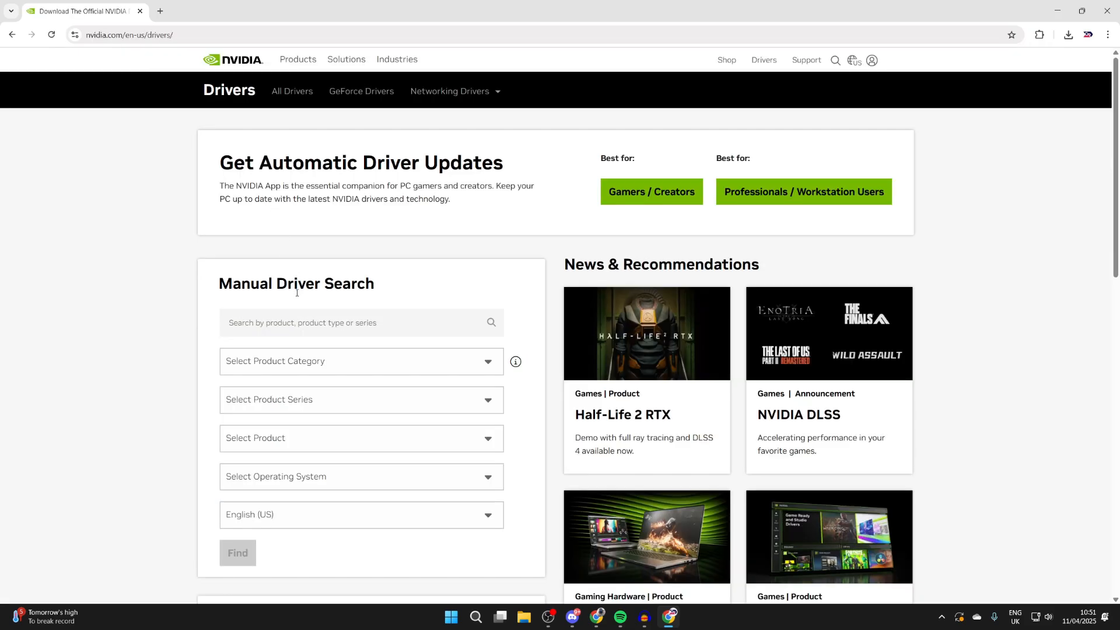
{"action": "mouse_move", "coordinate": [328, 502]}
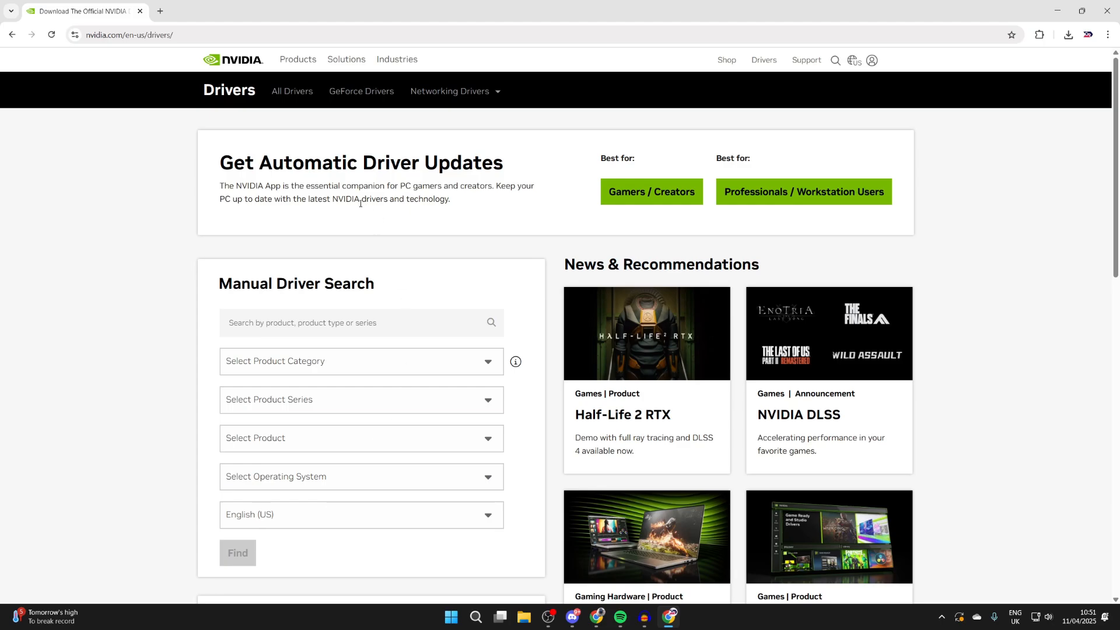
{"action": "mouse_move", "coordinate": [599, 181]}
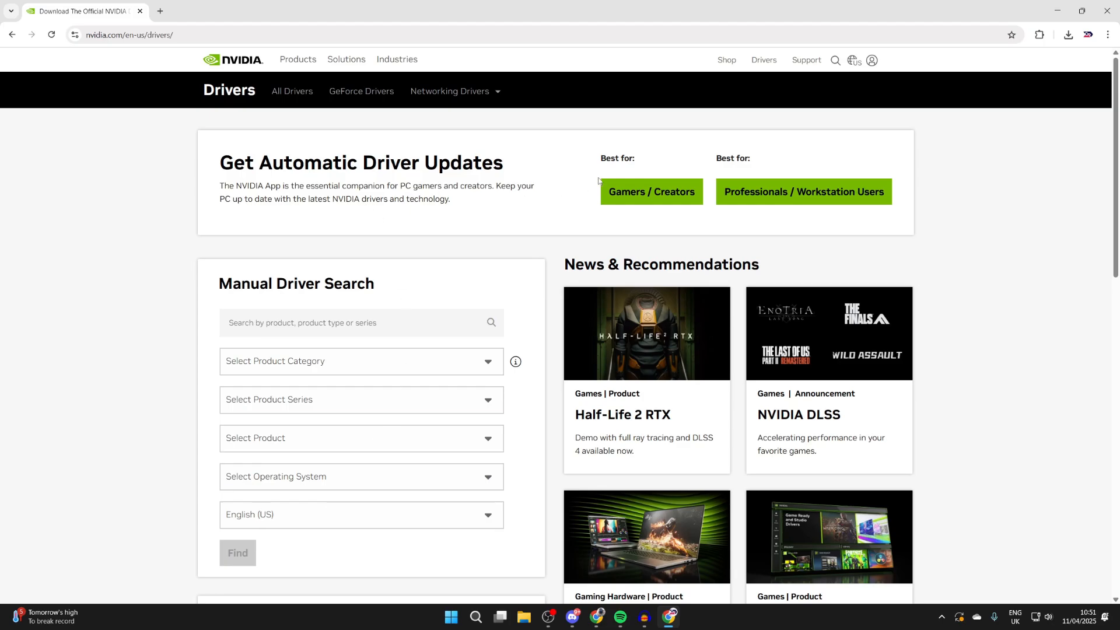
{"action": "mouse_move", "coordinate": [651, 191]}
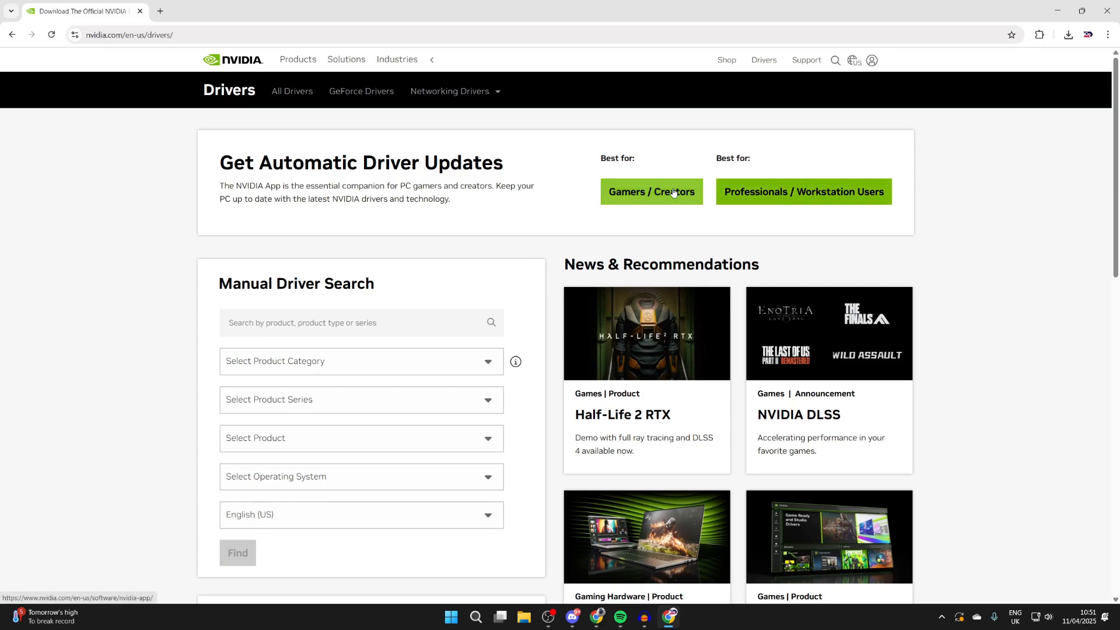
{"action": "left_click", "coordinate": [650, 191]}
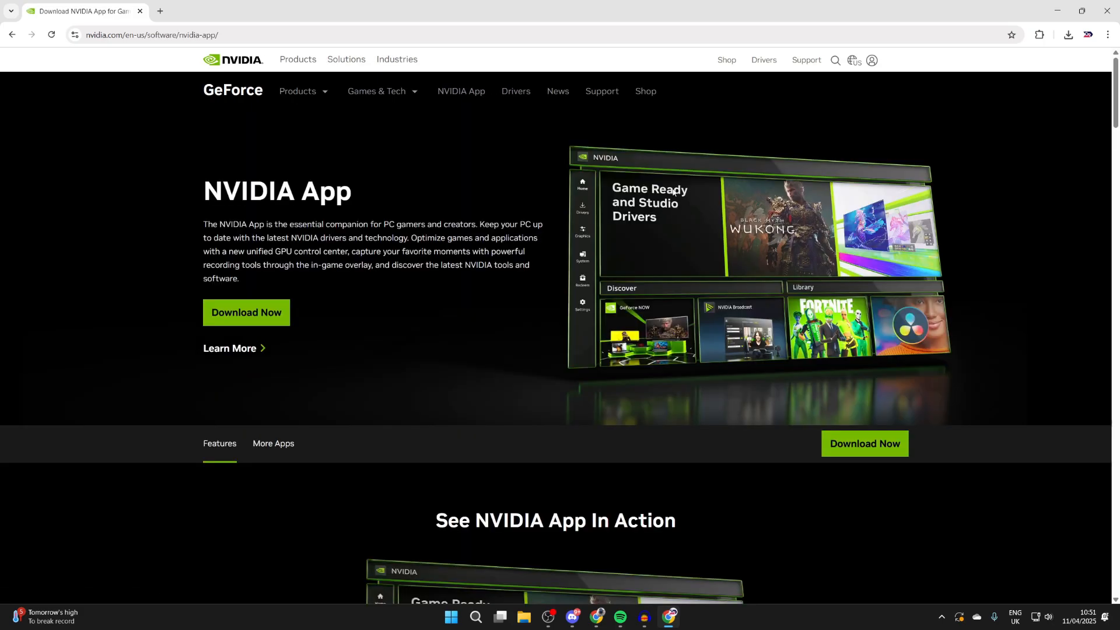
{"action": "mouse_move", "coordinate": [245, 312]}
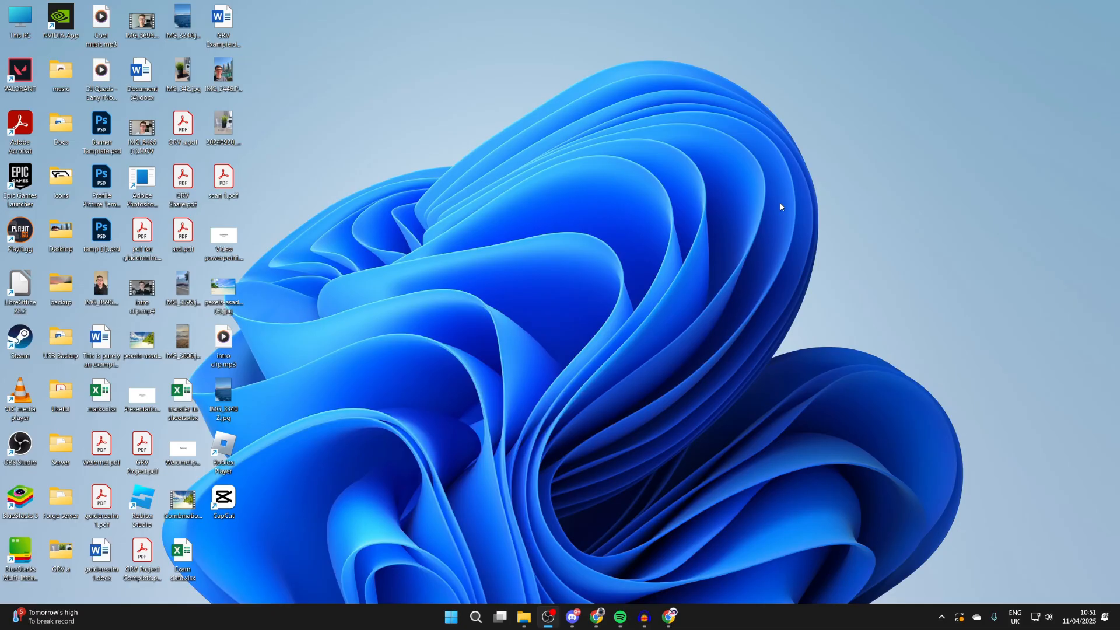
- Run NVIDIA_app_v11.0.3.232.exe from the Downloads folder in File Explorer
{"action": "left_click", "coordinate": [524, 621]}
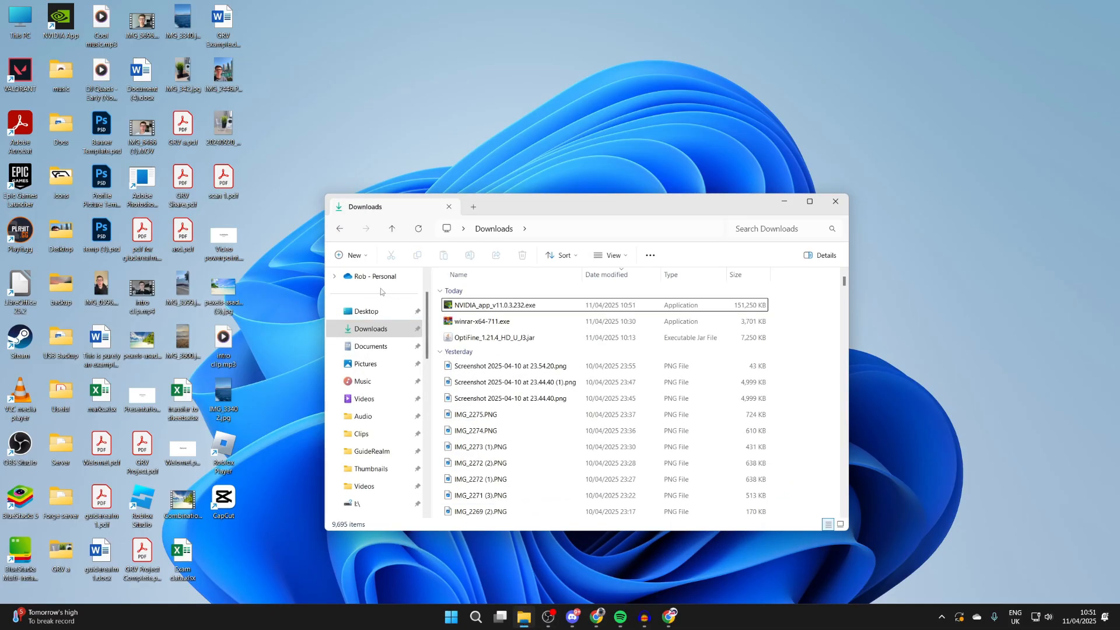
{"action": "left_click", "coordinate": [500, 305]}
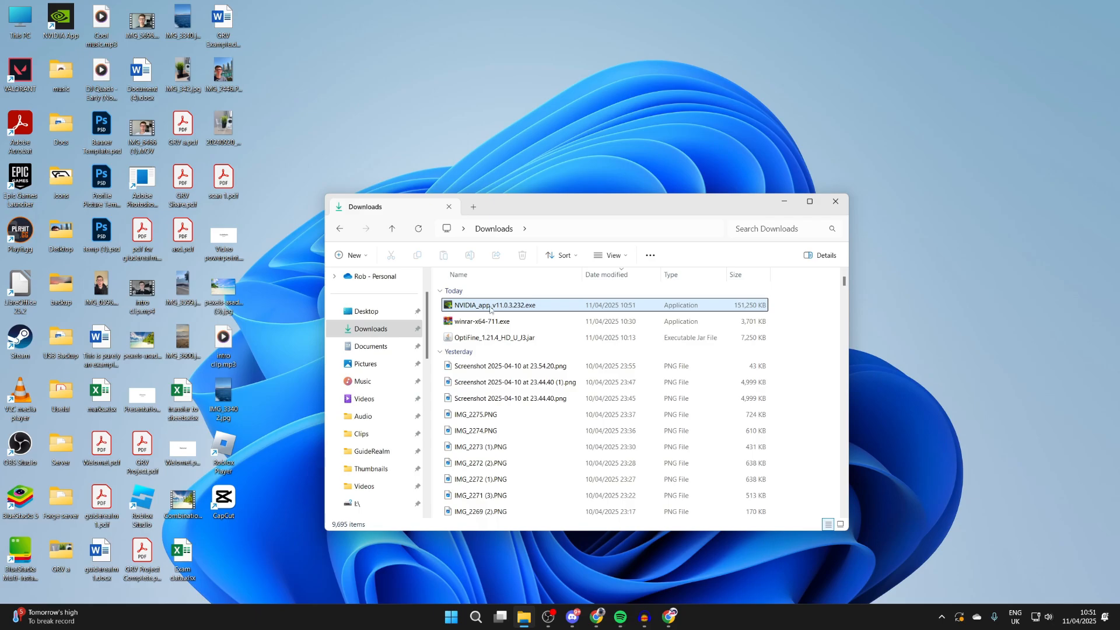
{"action": "left_click", "coordinate": [495, 305]}
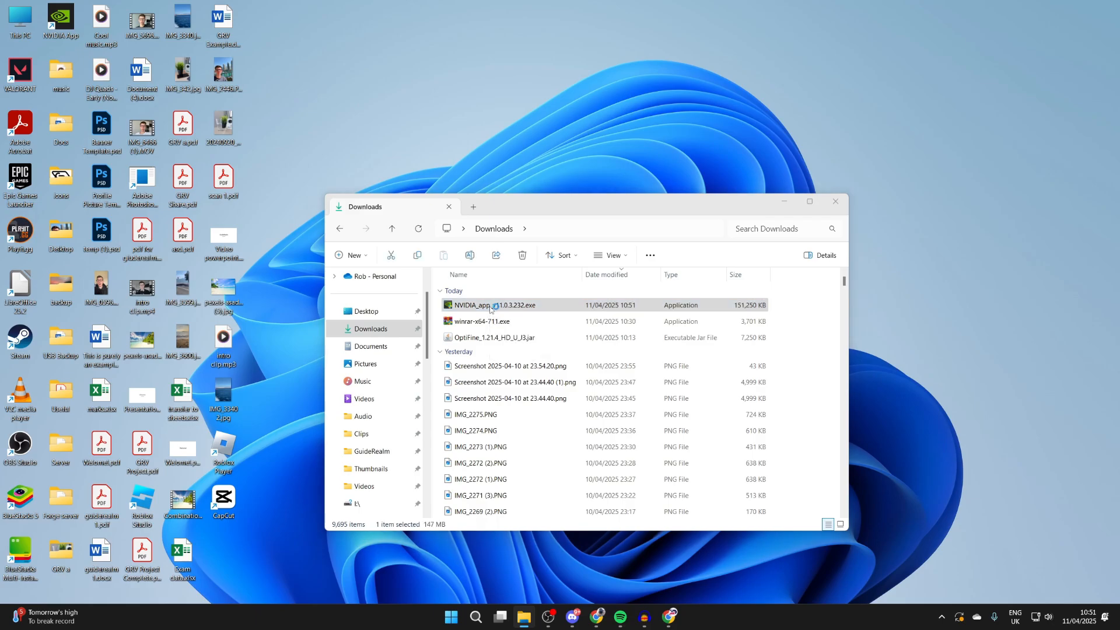
{"action": "double_click", "coordinate": [492, 305]}
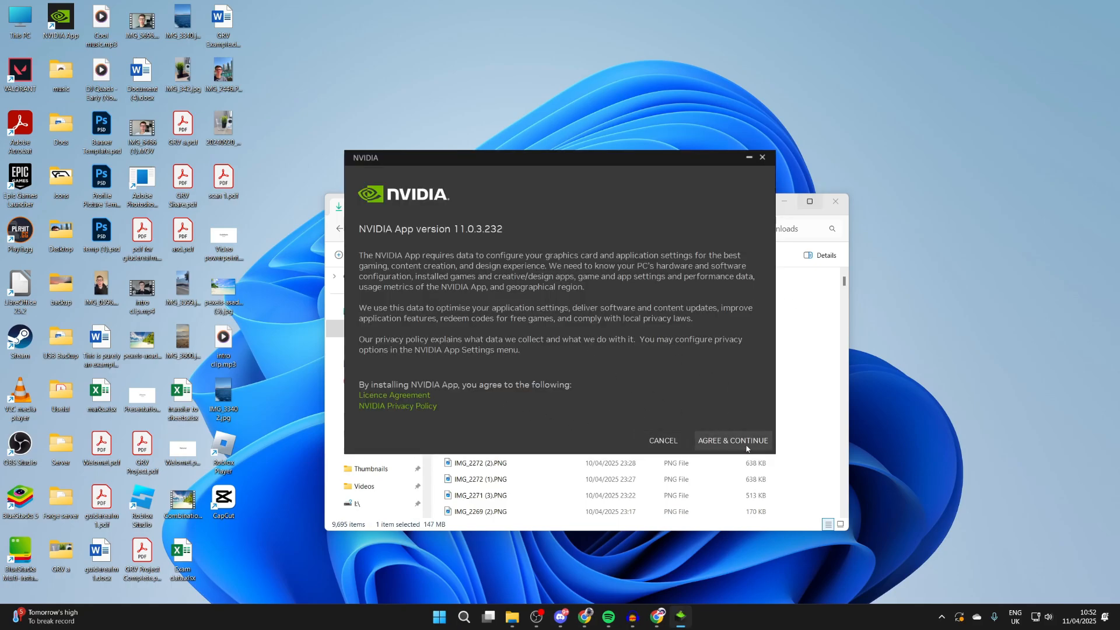
- Agree to the installer terms, dismiss Release Highlights, and go to Drivers
{"action": "left_click", "coordinate": [731, 439]}
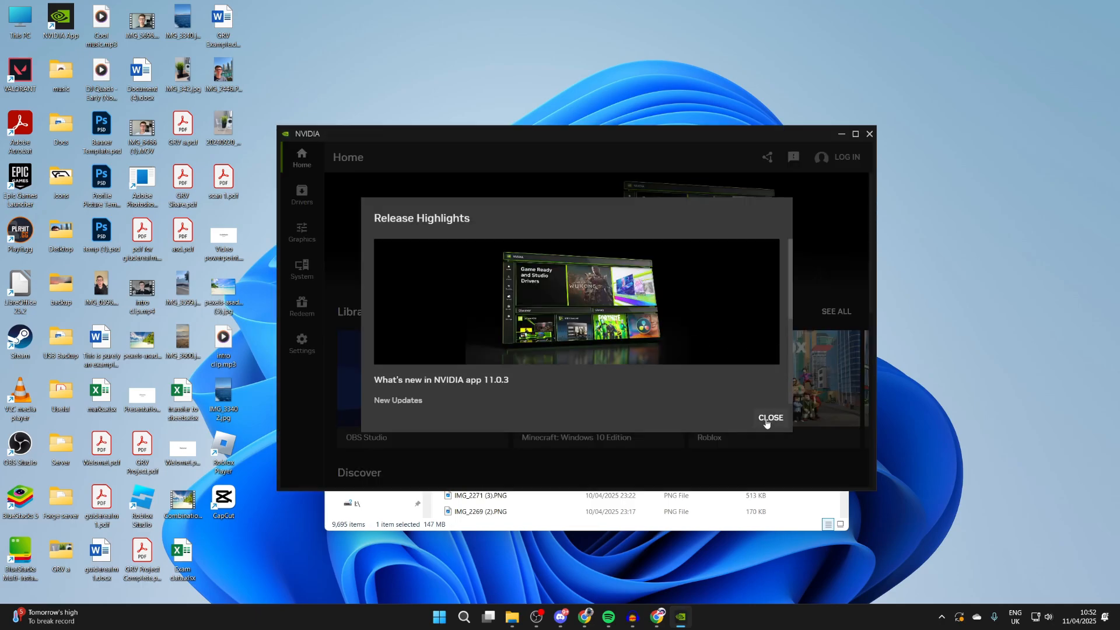
{"action": "left_click", "coordinate": [770, 417]}
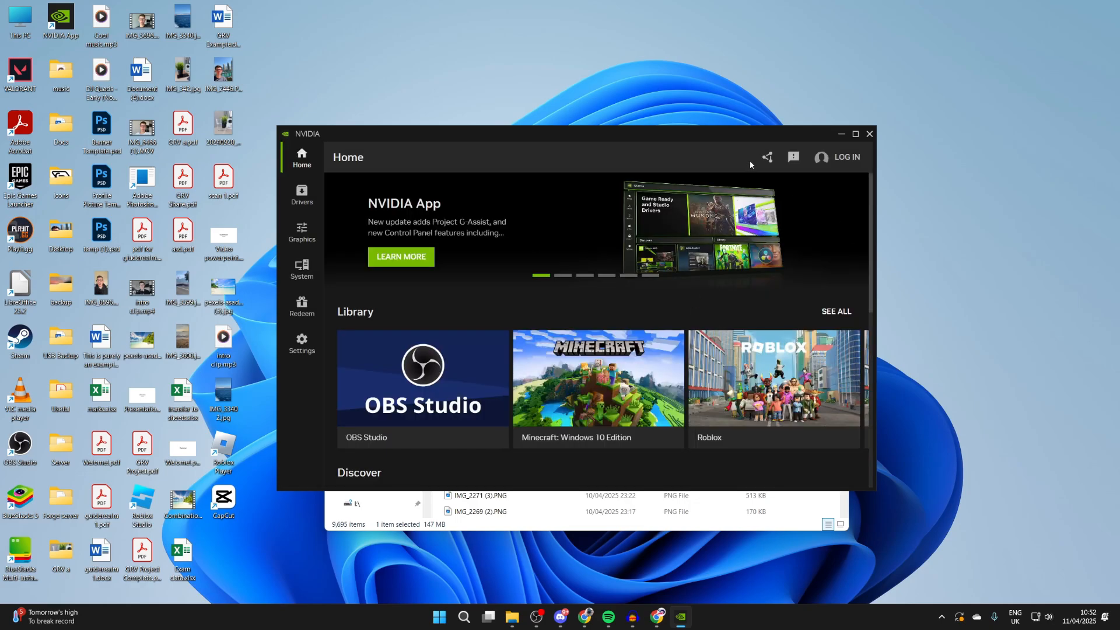
{"action": "left_click", "coordinate": [301, 193]}
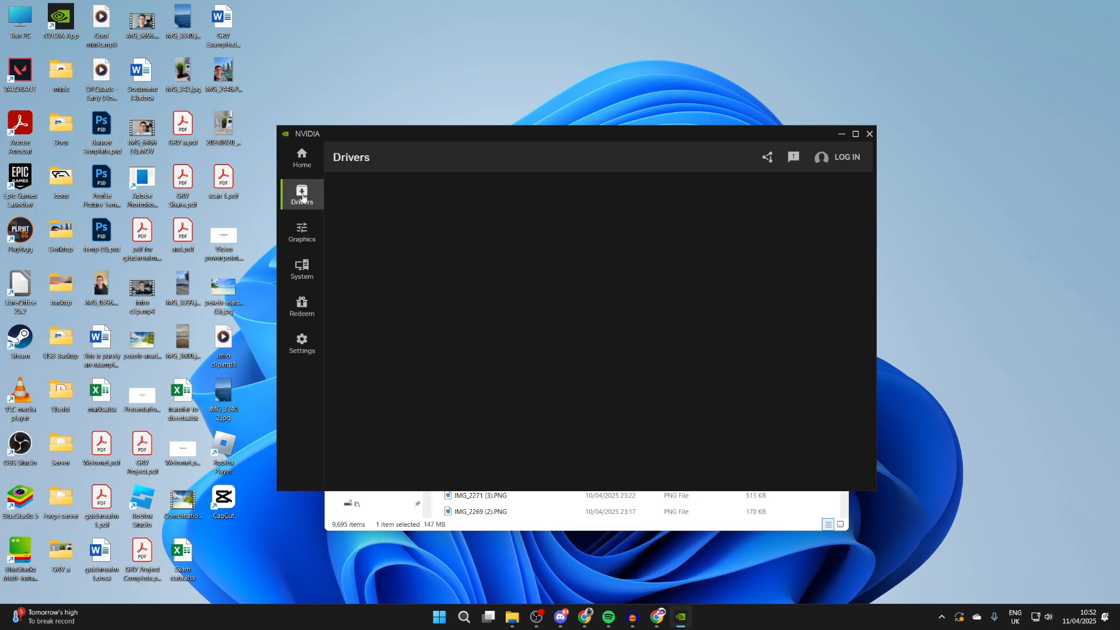
- Switch the driver type dropdown from Game Ready Driver to Studio Driver
{"action": "left_click", "coordinate": [302, 194]}
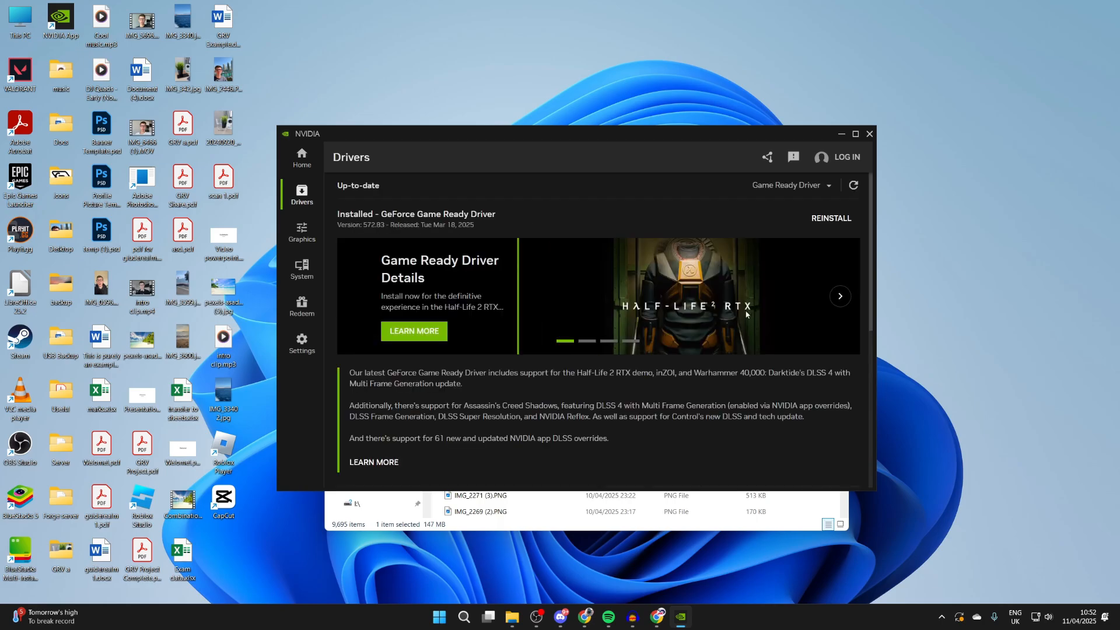
{"action": "left_click", "coordinate": [840, 296]}
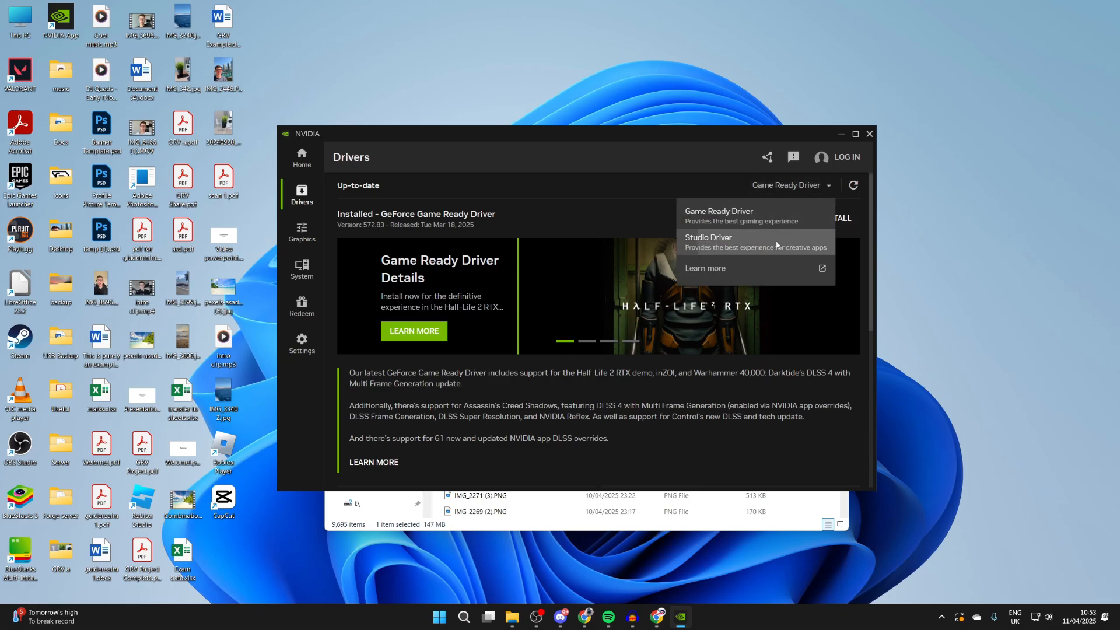
{"action": "left_click", "coordinate": [707, 241]}
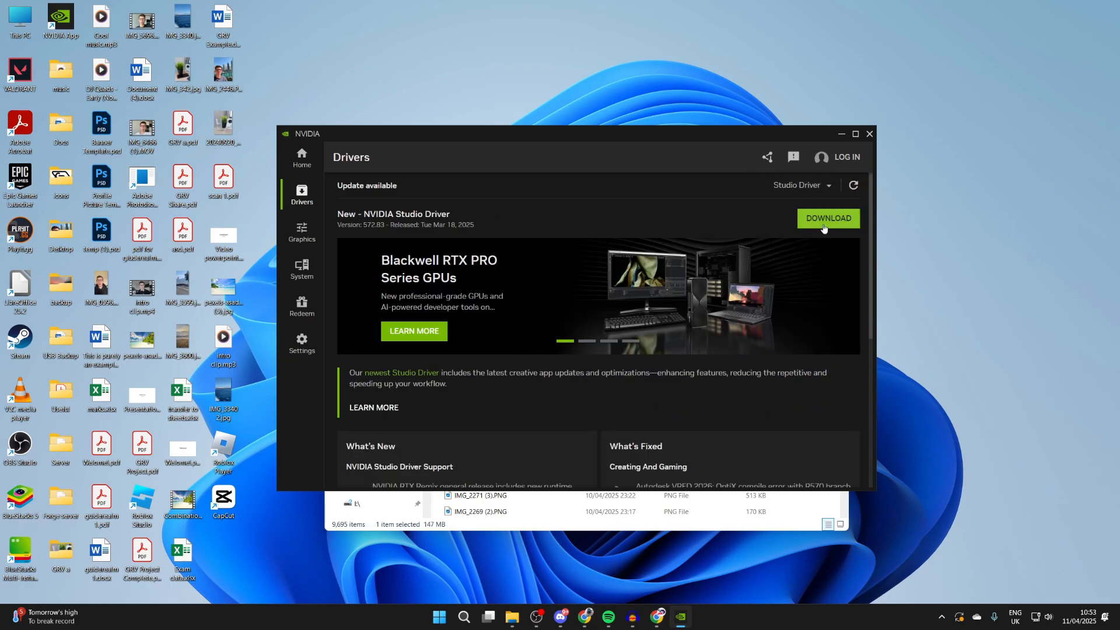
{"action": "mouse_move", "coordinate": [825, 220]}
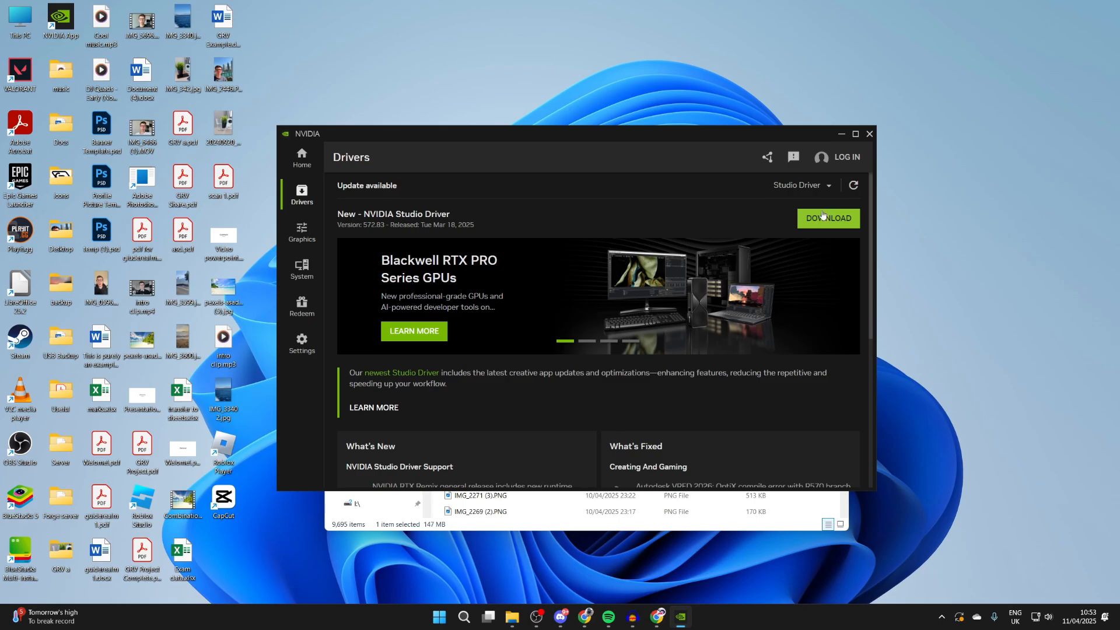